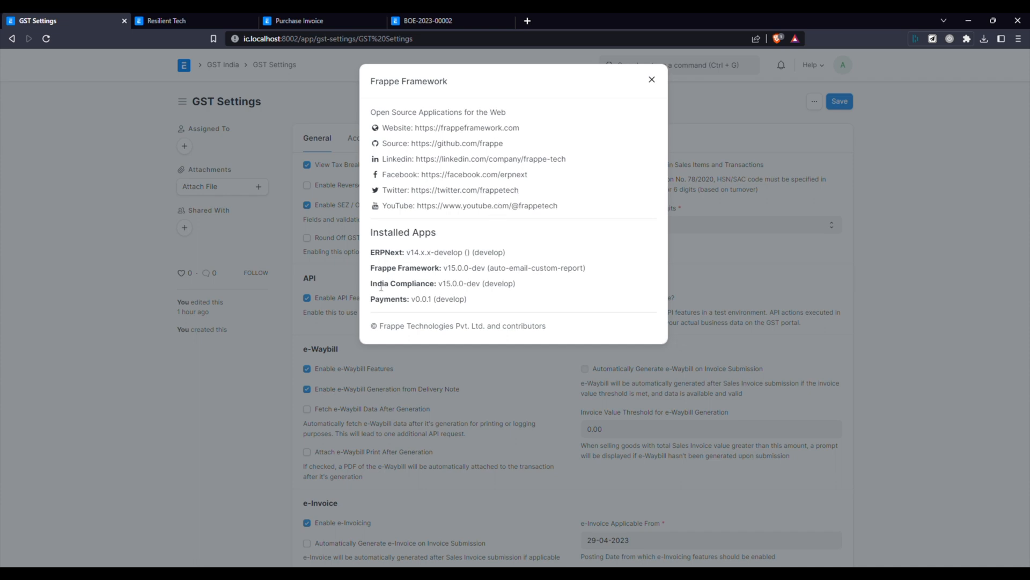
pyautogui.moveTo(433, 288)
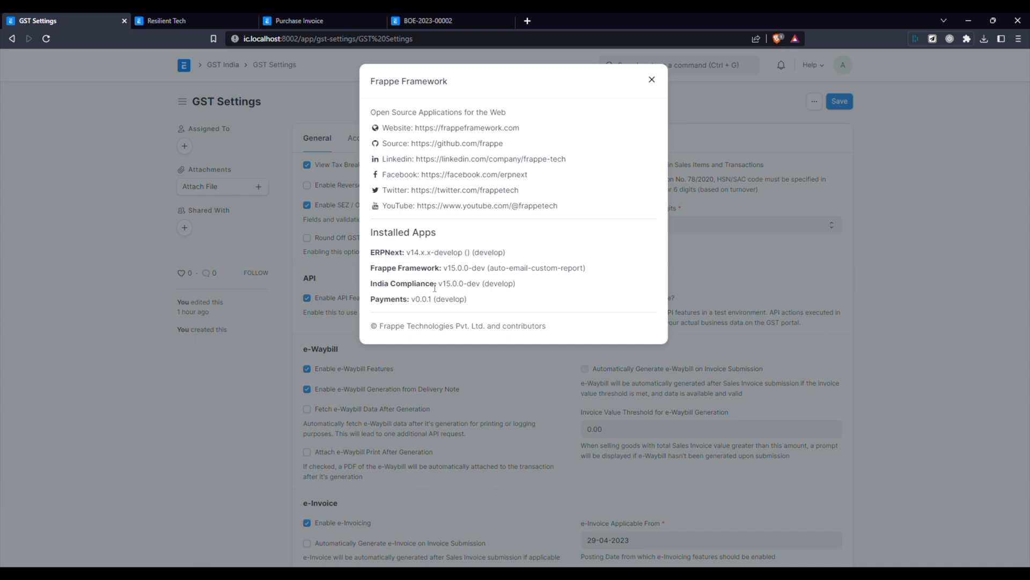
pyautogui.moveTo(276, 279)
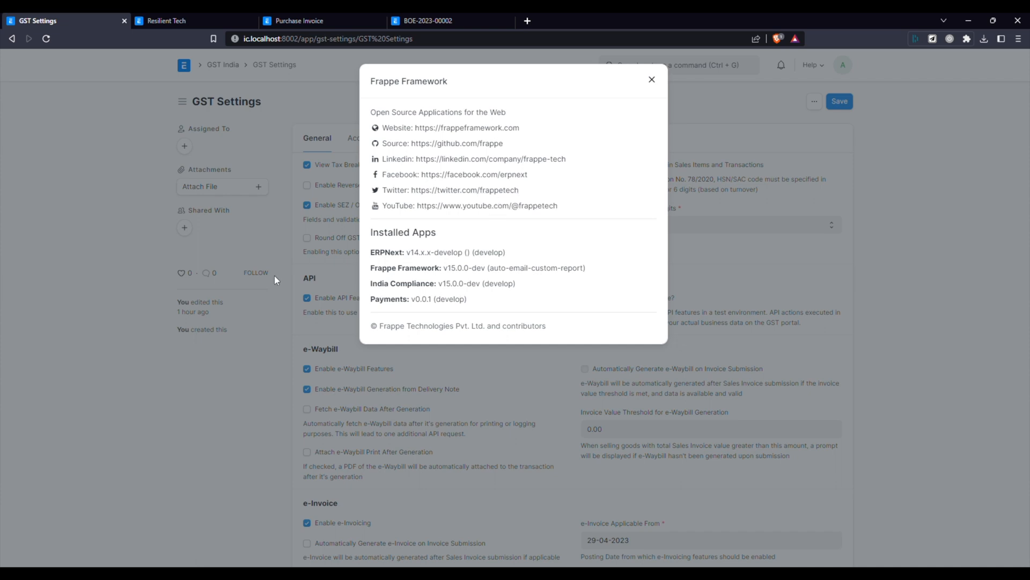
# Step: Dismiss the installed-apps version info and show the per-company GST accounts list
pyautogui.click(652, 80)
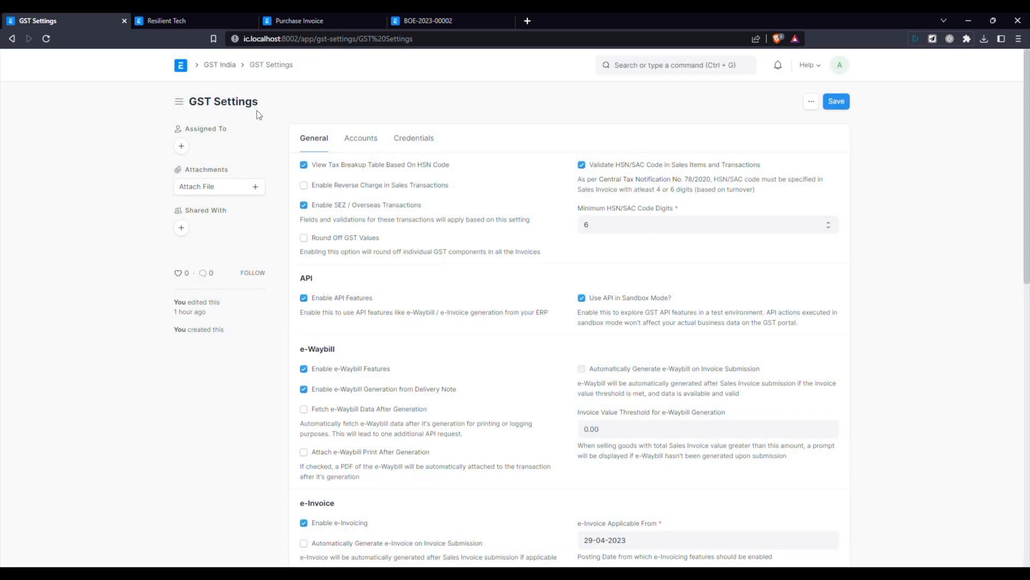
pyautogui.moveTo(371, 218)
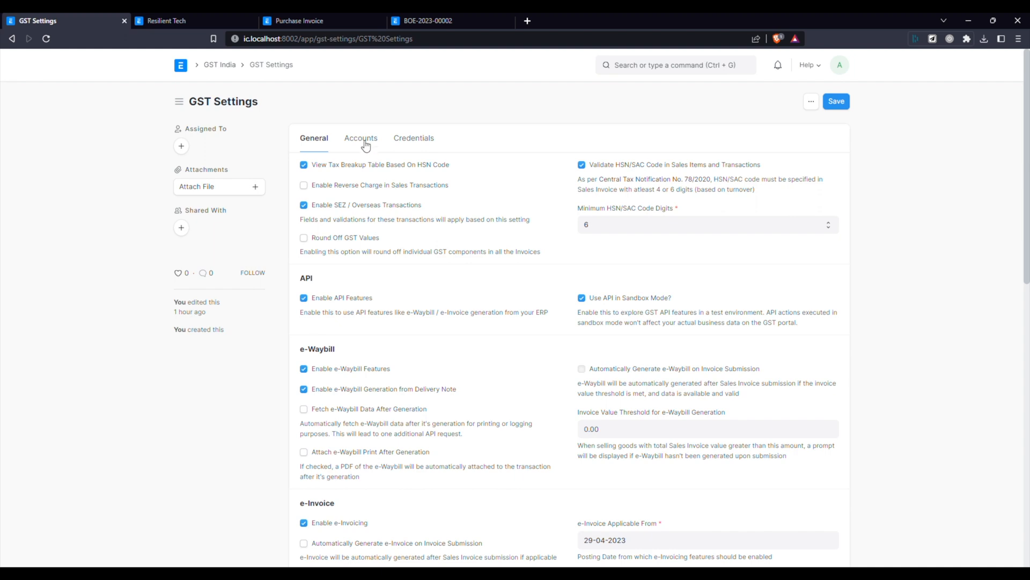
pyautogui.click(361, 139)
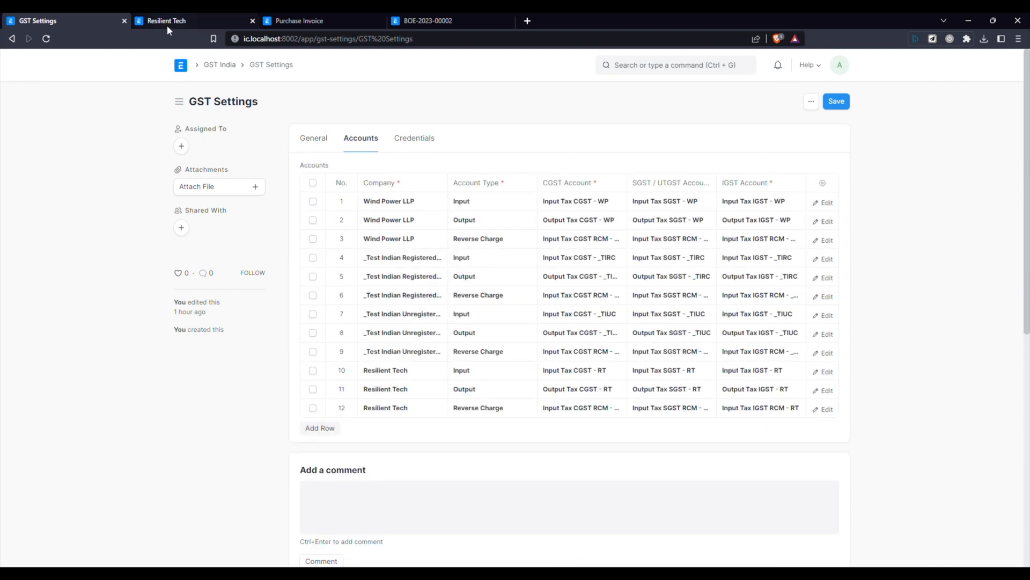
# Step: Bring up the Resilient Tech company record with its default customs duty accounts
pyautogui.click(171, 20)
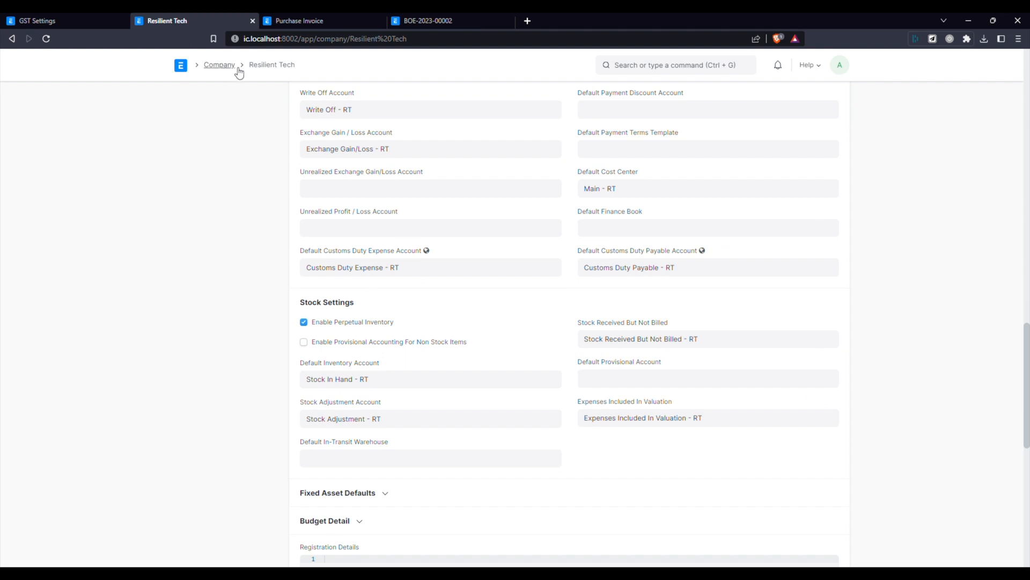
pyautogui.moveTo(279, 238)
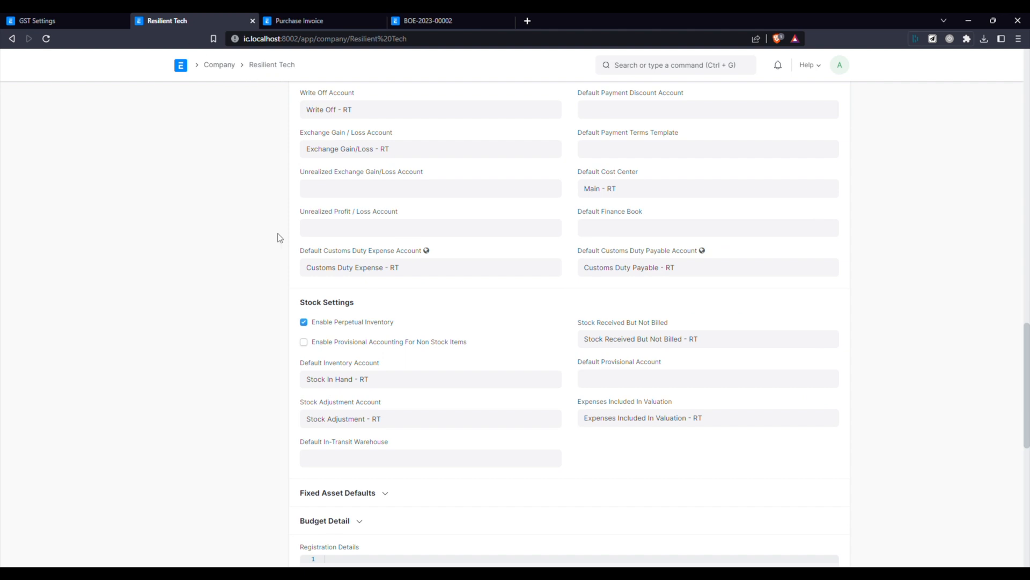
pyautogui.moveTo(397, 259)
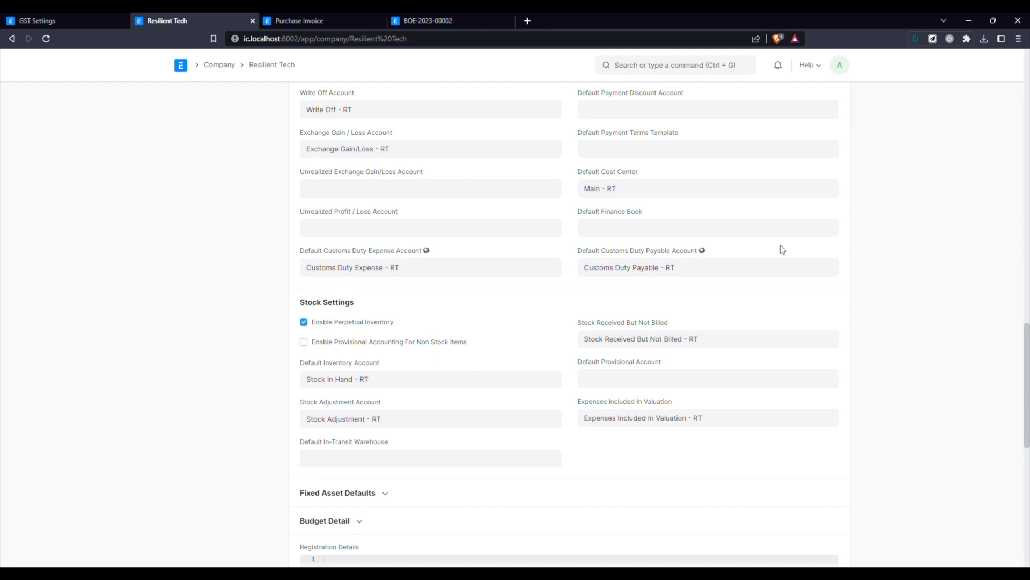
pyautogui.moveTo(916, 108)
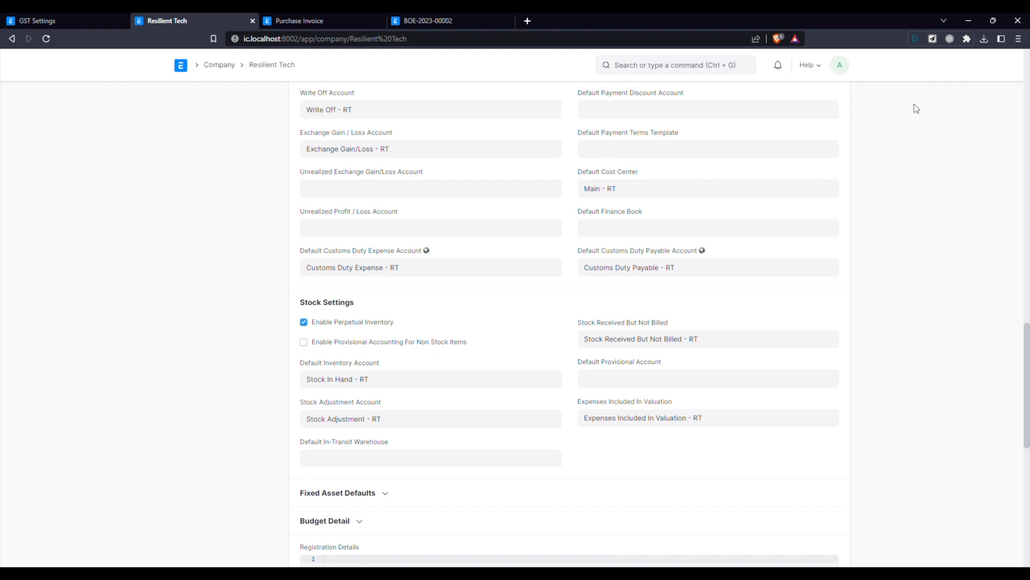
pyautogui.moveTo(979, 94)
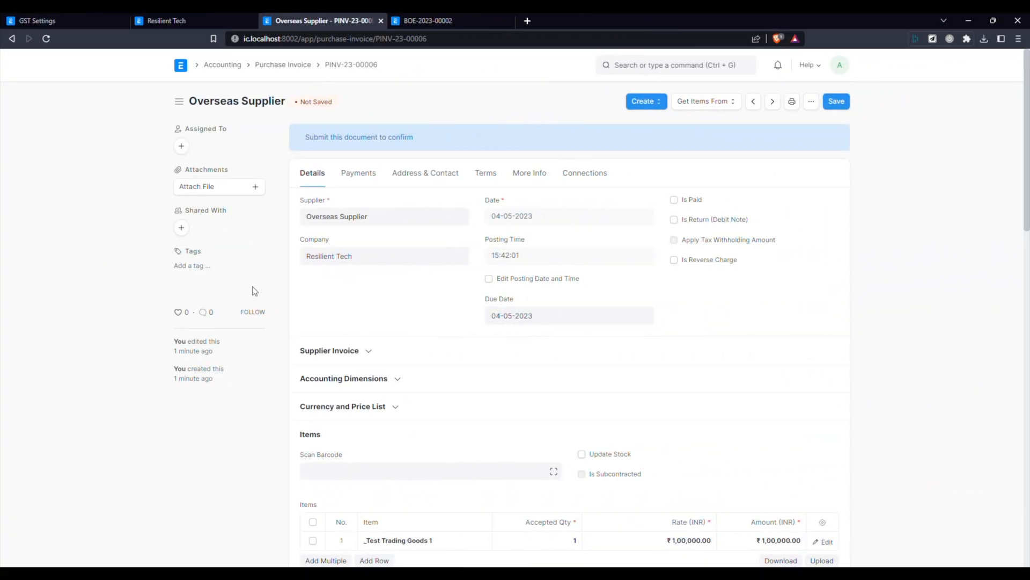
pyautogui.moveTo(239, 294)
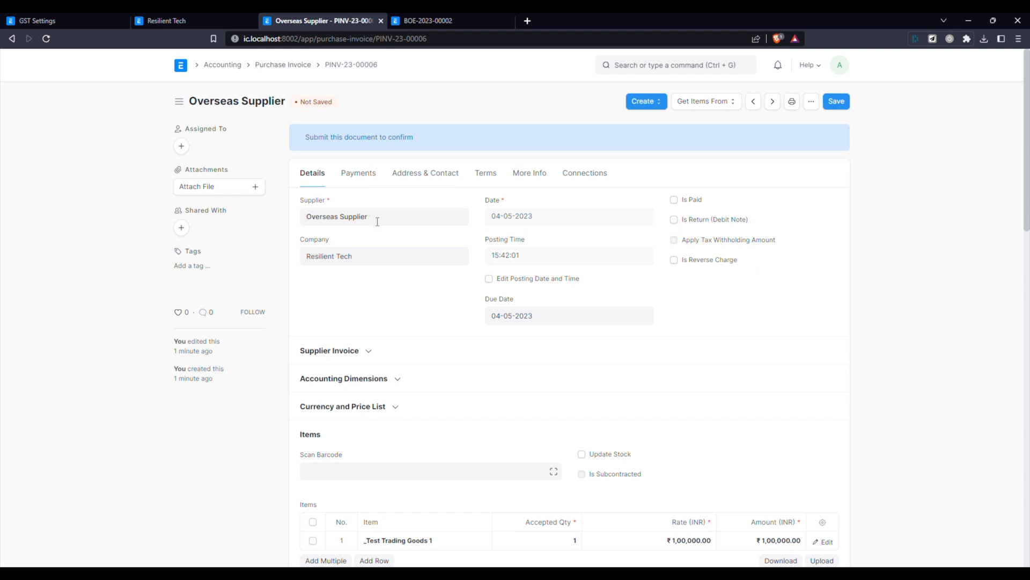
# Step: Save and submit the Overseas Supplier purchase invoice, leaving it marked Unpaid
pyautogui.click(425, 173)
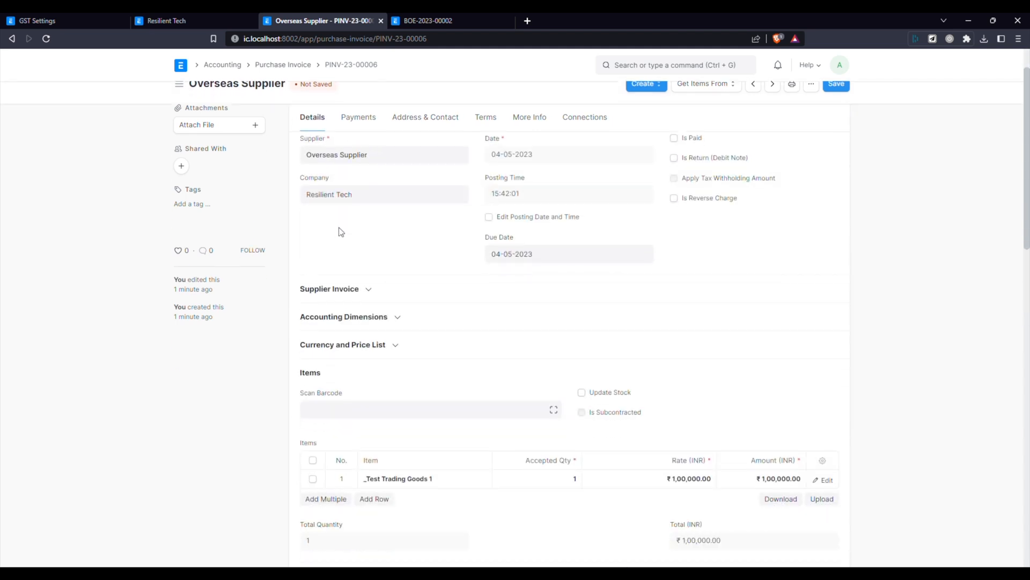
pyautogui.scroll(-3)
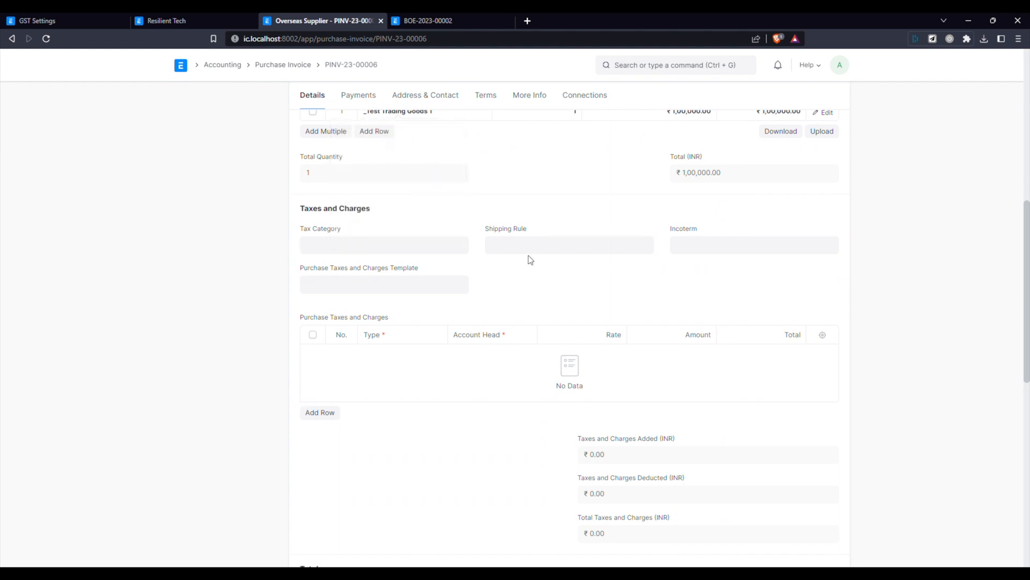
pyautogui.moveTo(984, 89)
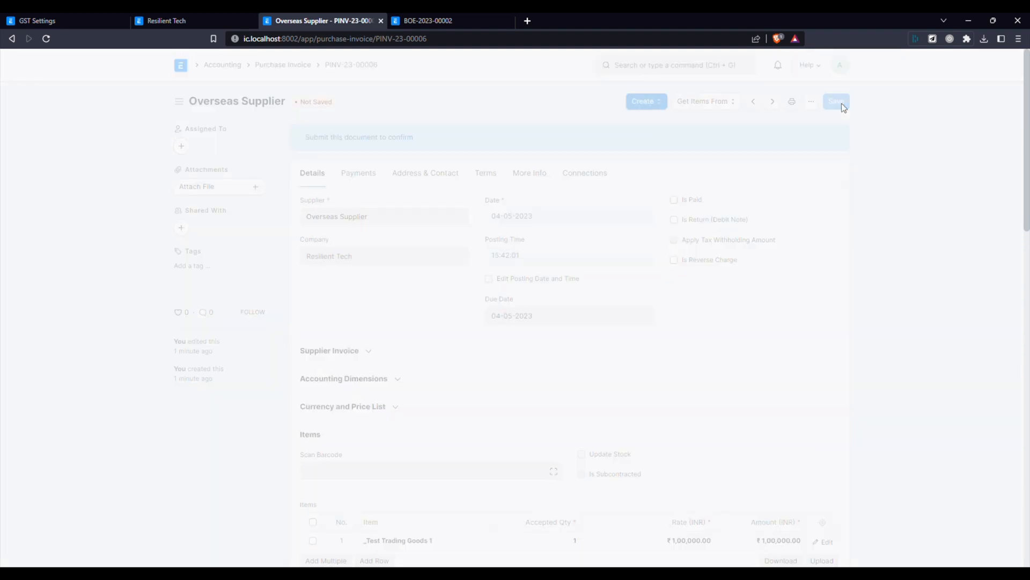
pyautogui.click(836, 101)
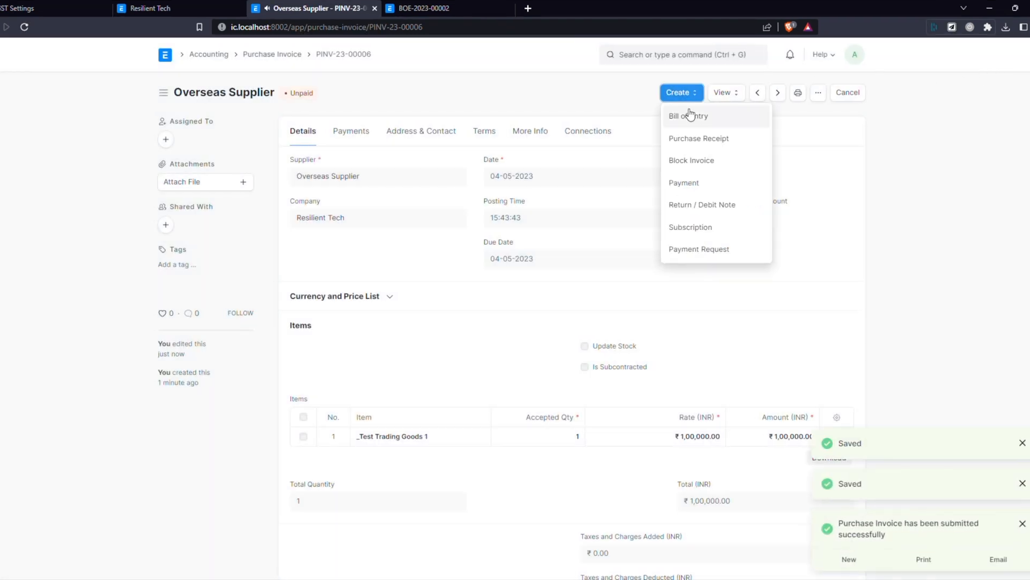
# Step: Start a Bill of Entry from the invoice with port code INNSA1 and entry number AE/23-24/000012
pyautogui.click(689, 116)
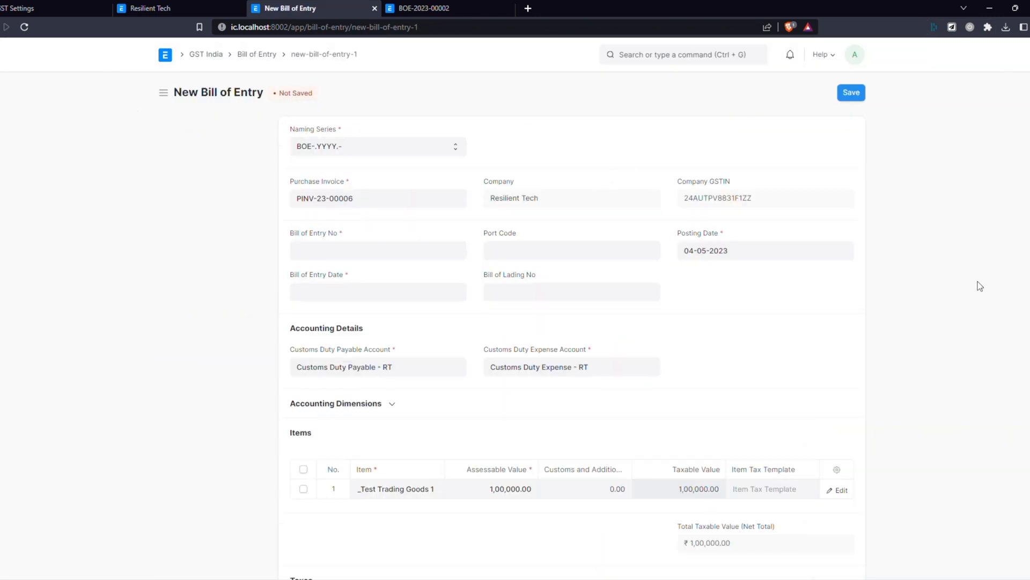
pyautogui.moveTo(678, 122)
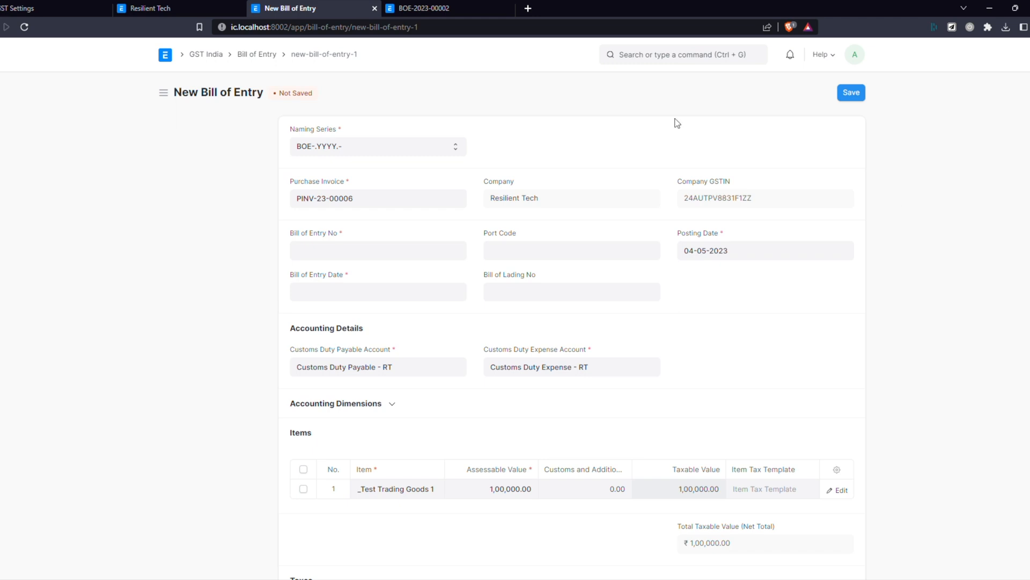
pyautogui.moveTo(227, 204)
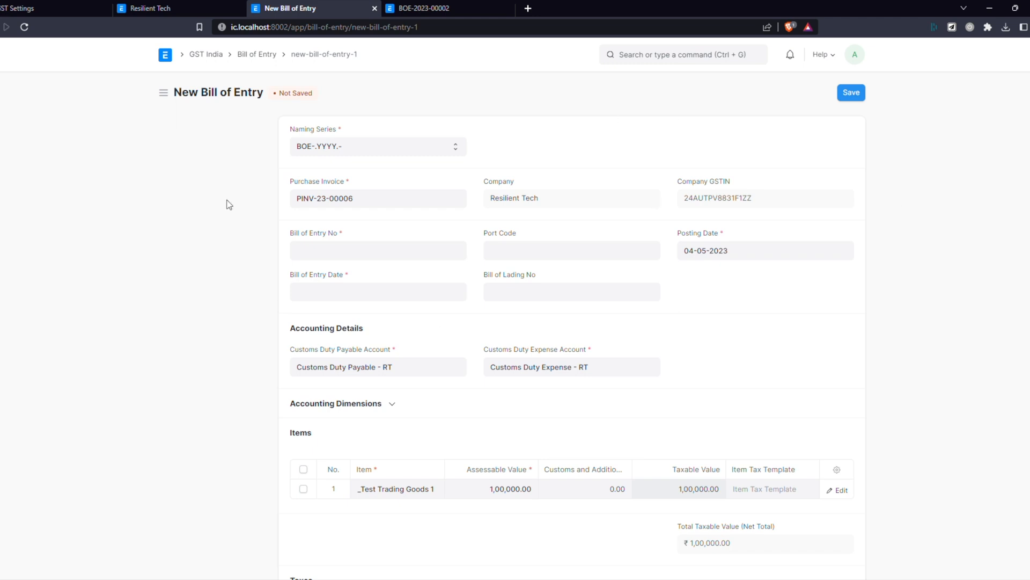
pyautogui.write('INNSA1')
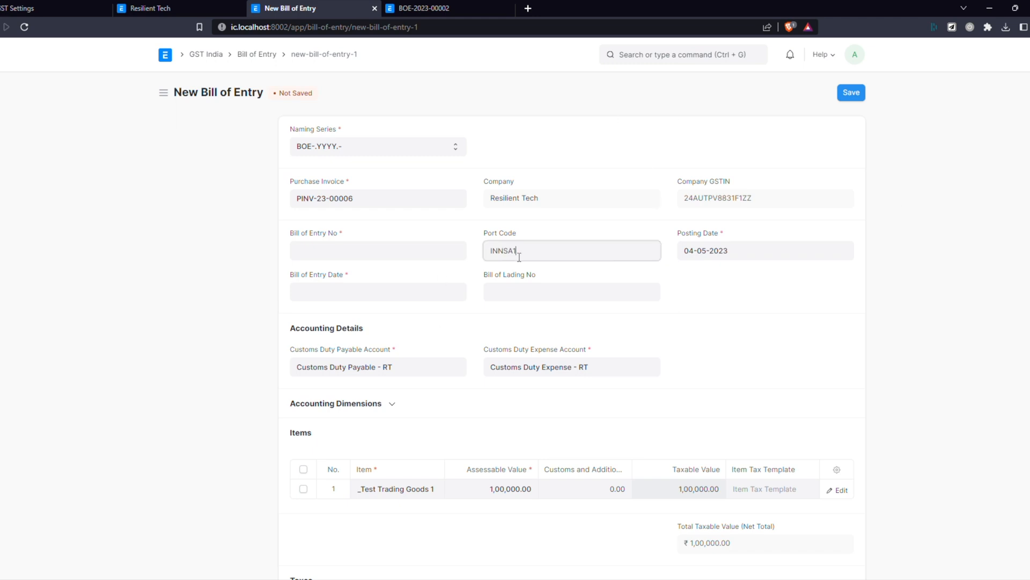
pyautogui.write('AE/23-24/000012')
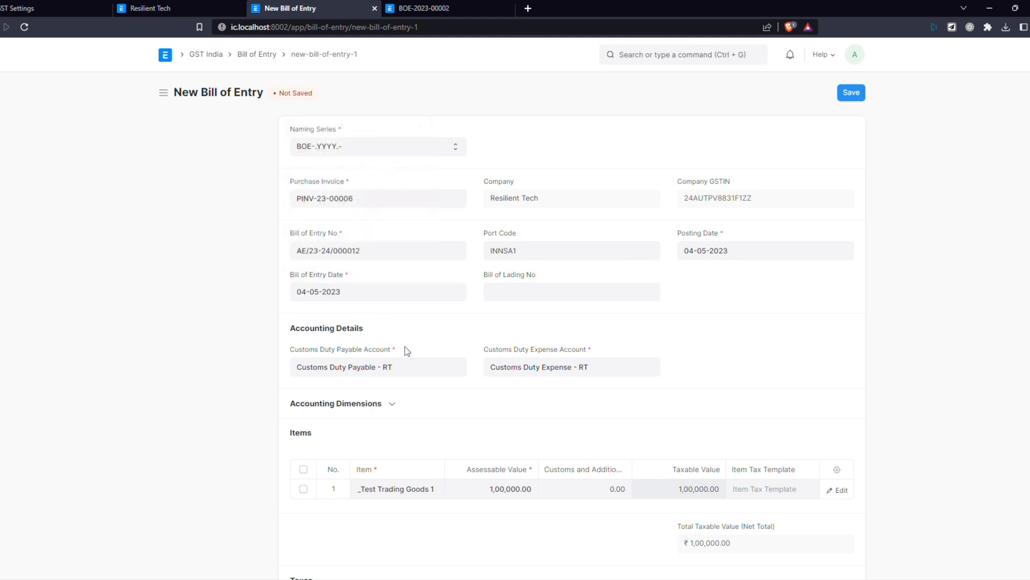
pyautogui.scroll(-3)
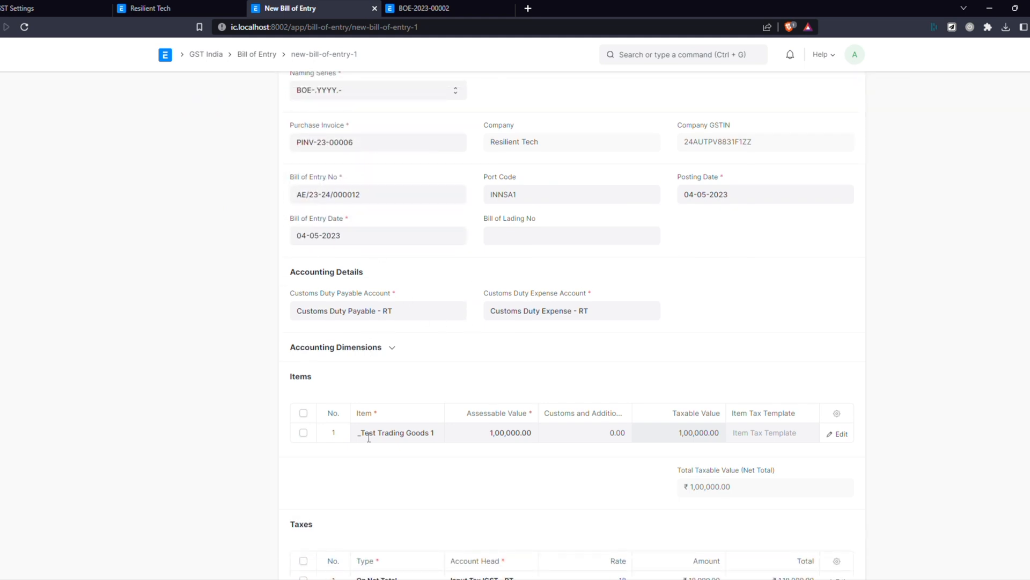
# Step: Give _Test Trading Goods 1 assessable value 1,10,000 and customs duty 11,000, total payable 32,780
pyautogui.click(490, 433)
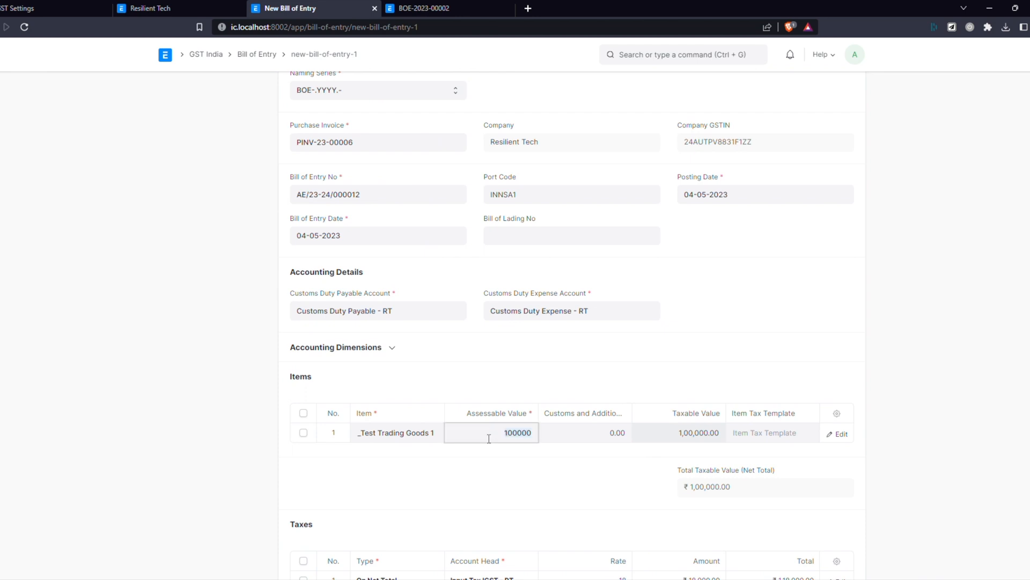
pyautogui.write('1100')
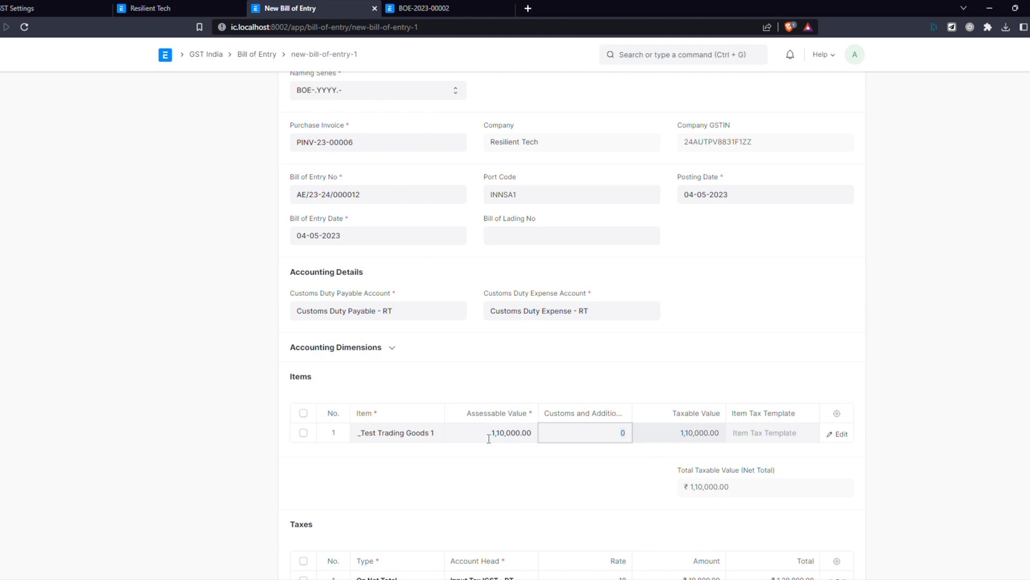
pyautogui.write('110')
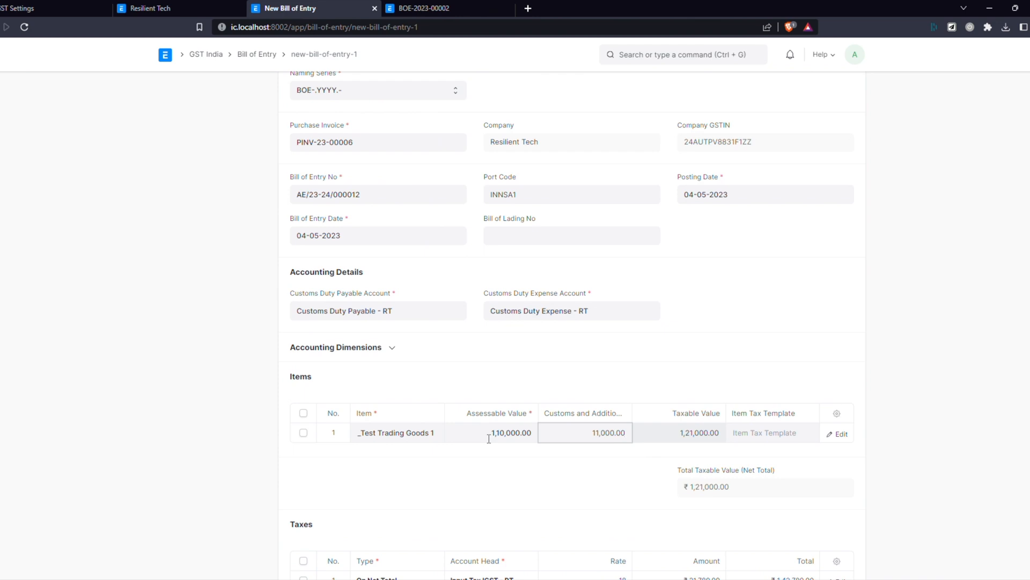
pyautogui.scroll(-3)
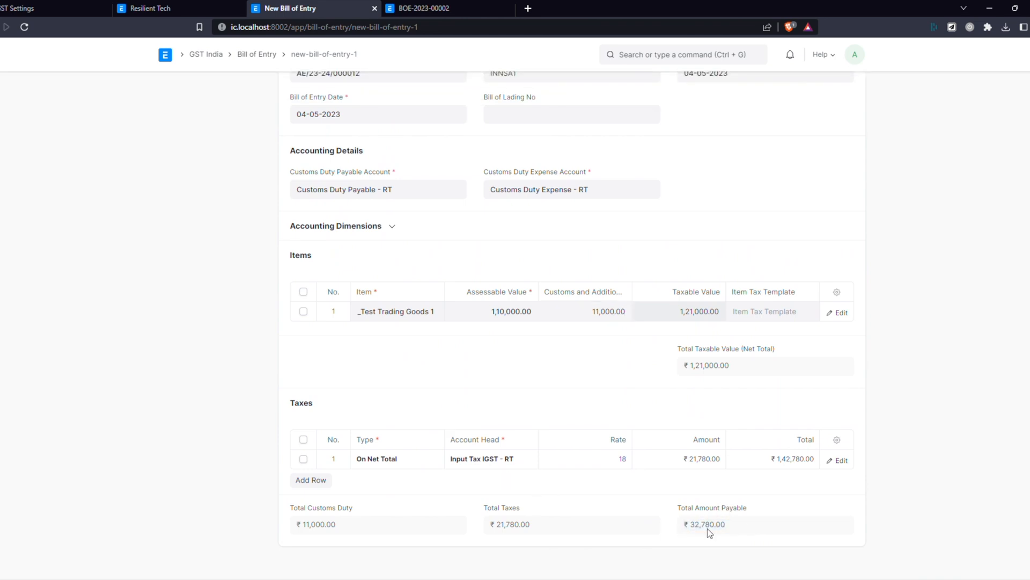
# Step: Submit the completed Bill of Entry and review its related records
pyautogui.press('ctrl+s')
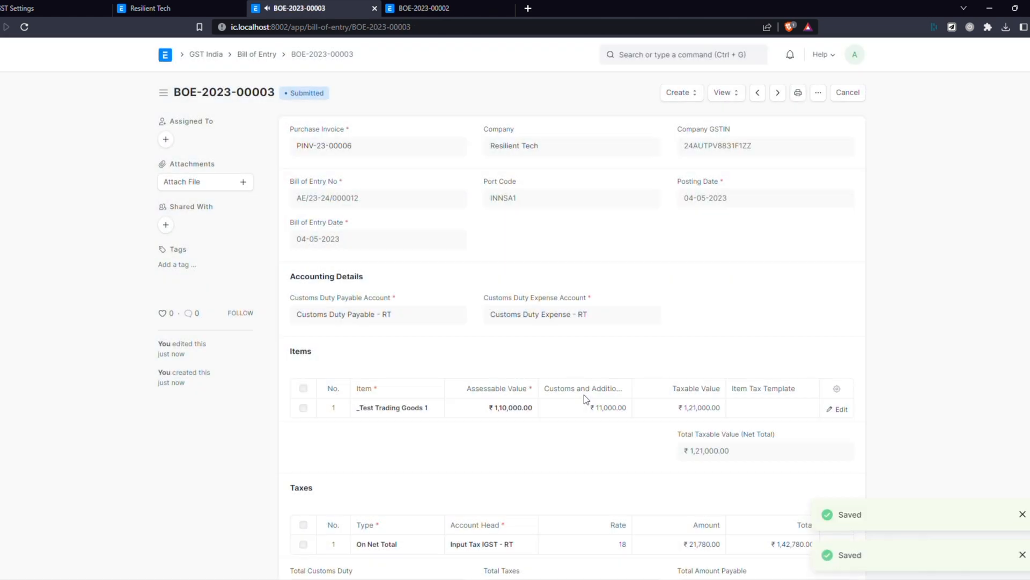
pyautogui.click(722, 93)
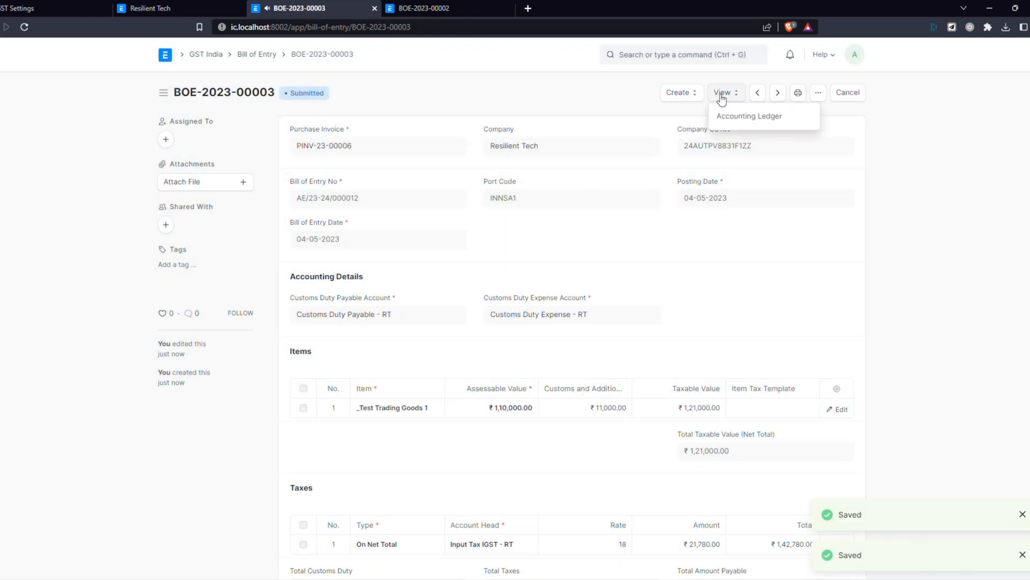
pyautogui.click(748, 116)
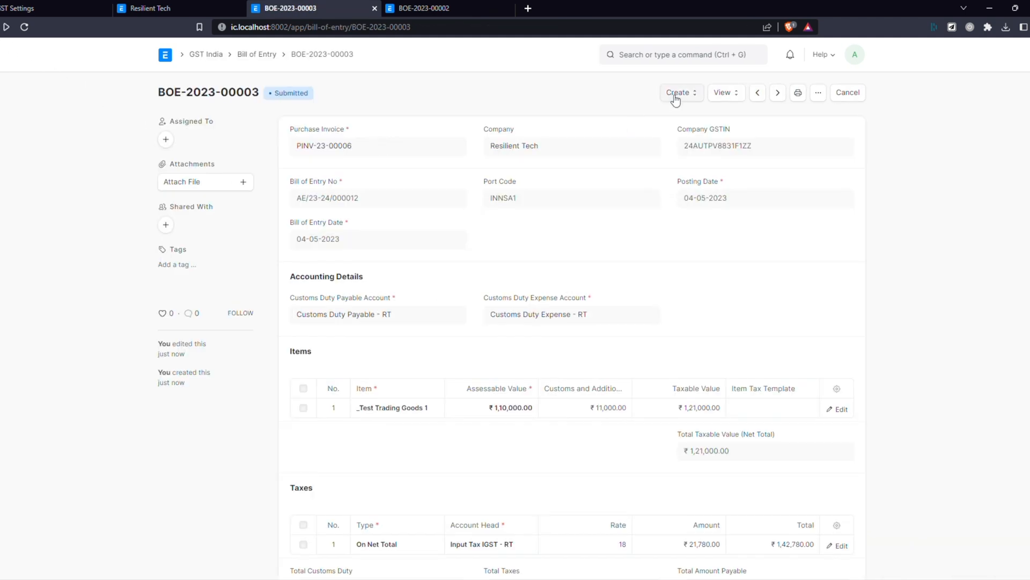
# Step: Save a draft bank journal entry paying the 32,780 customs amount with reference number 123
pyautogui.click(679, 92)
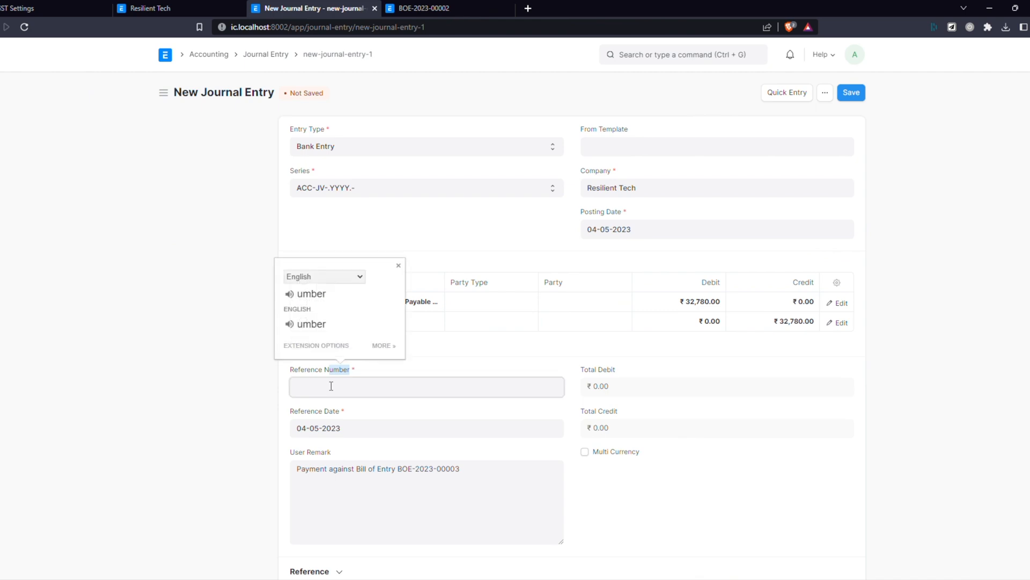
pyautogui.write('123')
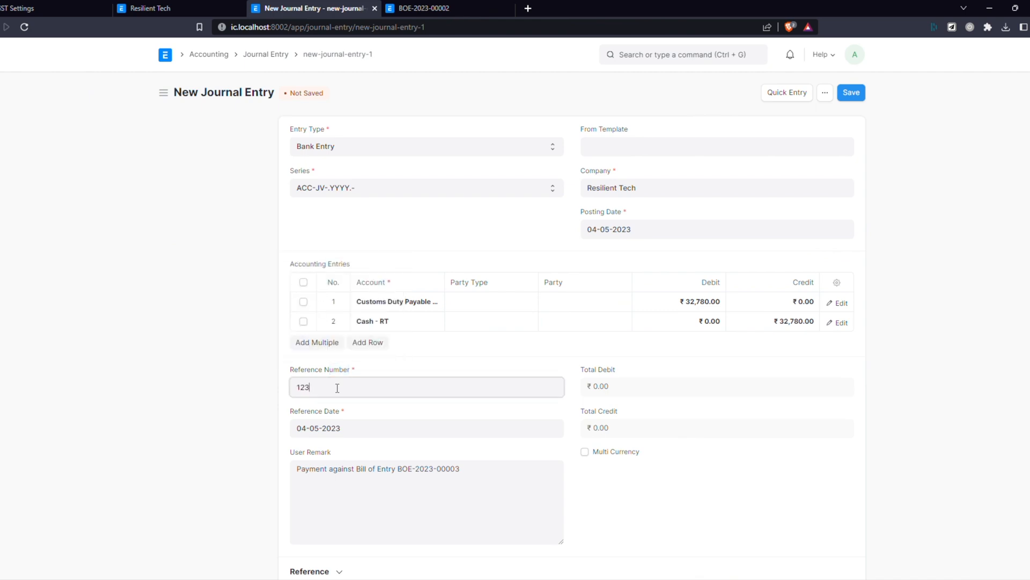
pyautogui.click(850, 92)
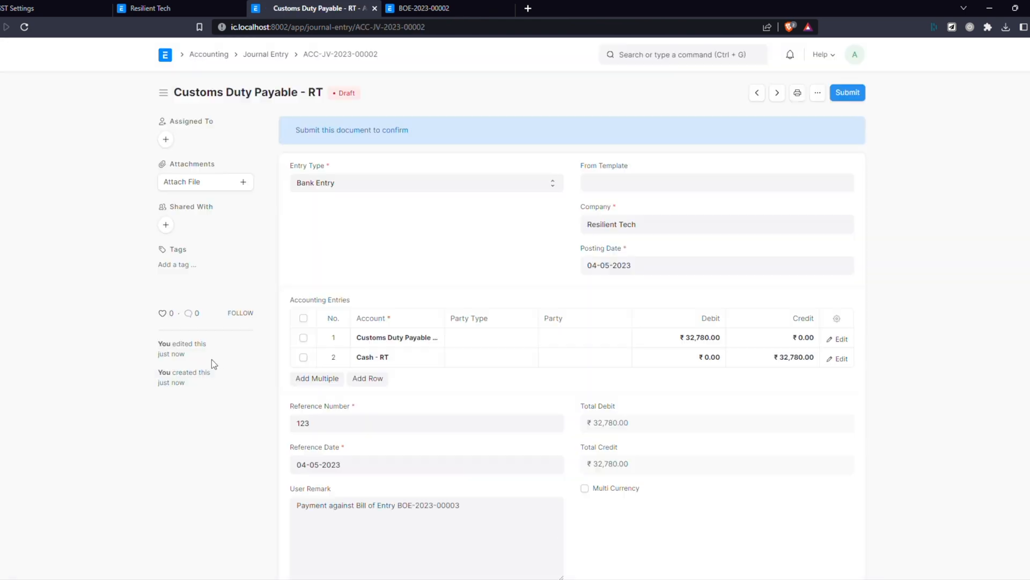
pyautogui.click(846, 92)
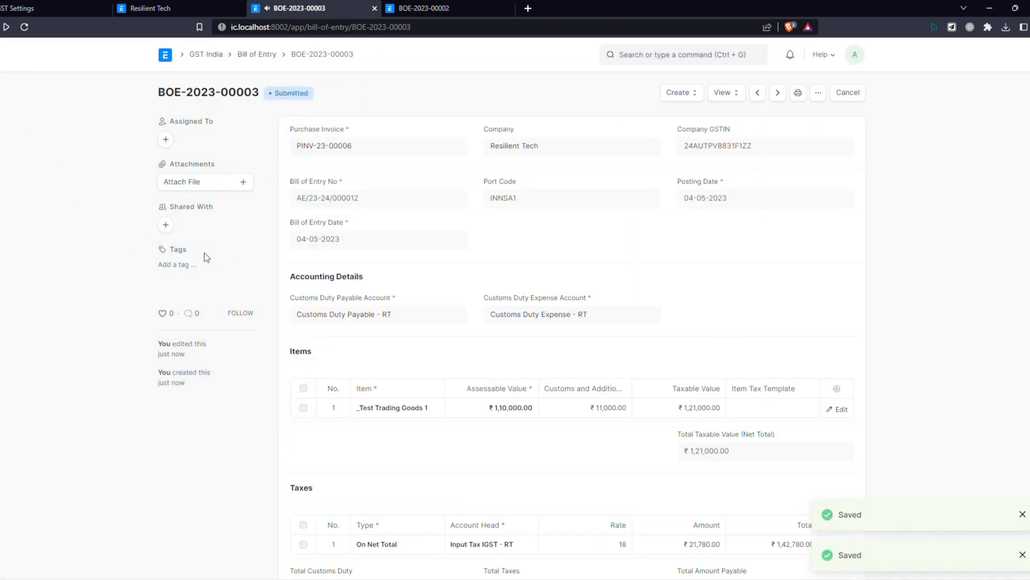
# Step: From BOE-2023-00004, save a Landed Cost Voucher charging 11,000 customs duty to _Test Trading Goods 1
pyautogui.click(777, 92)
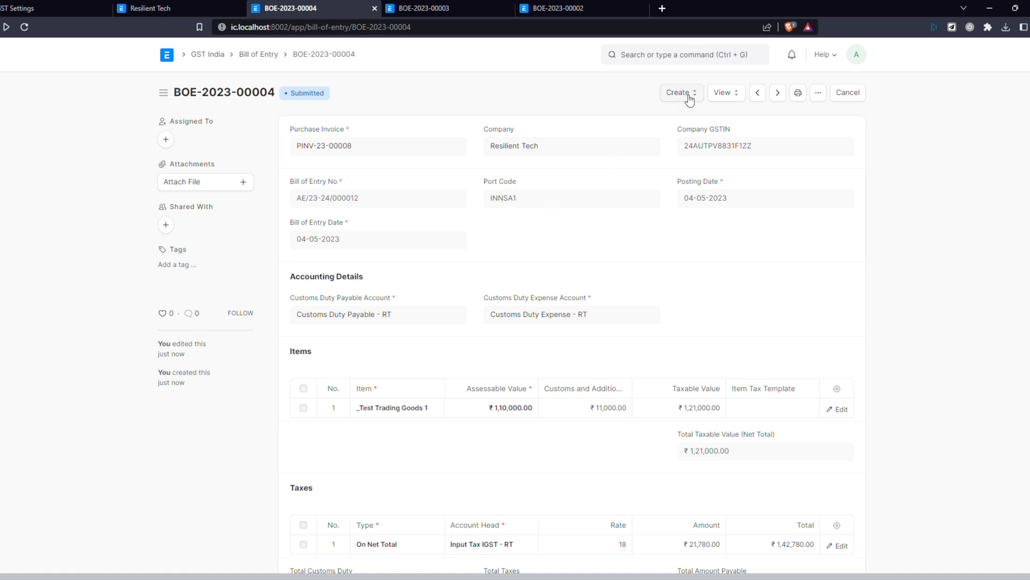
pyautogui.click(680, 92)
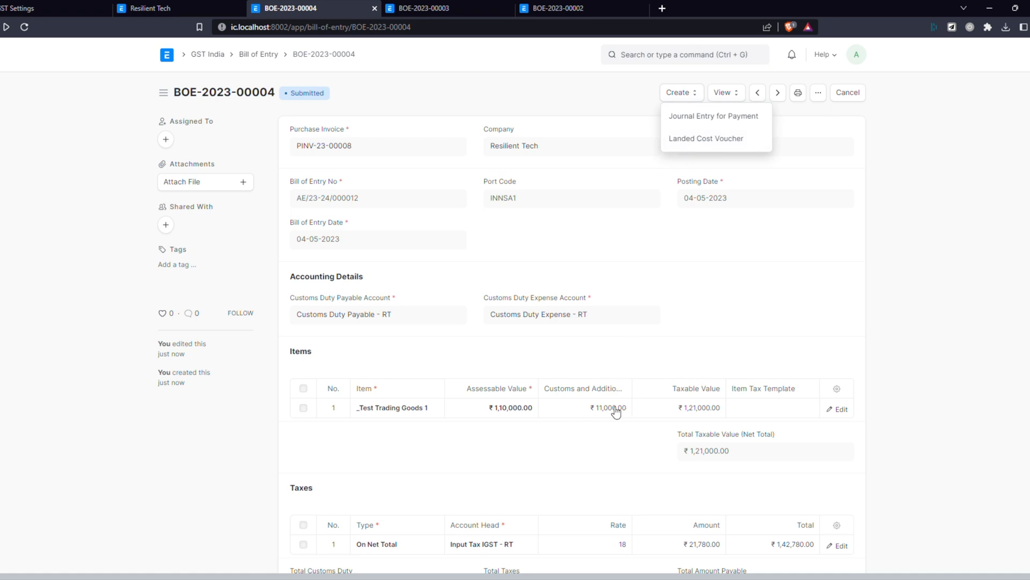
pyautogui.moveTo(727, 138)
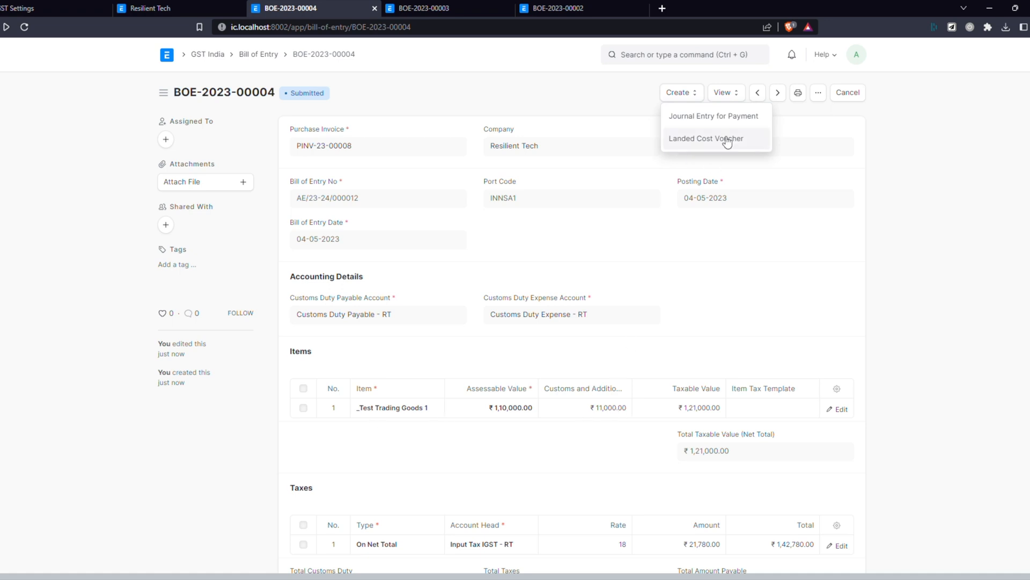
pyautogui.click(706, 139)
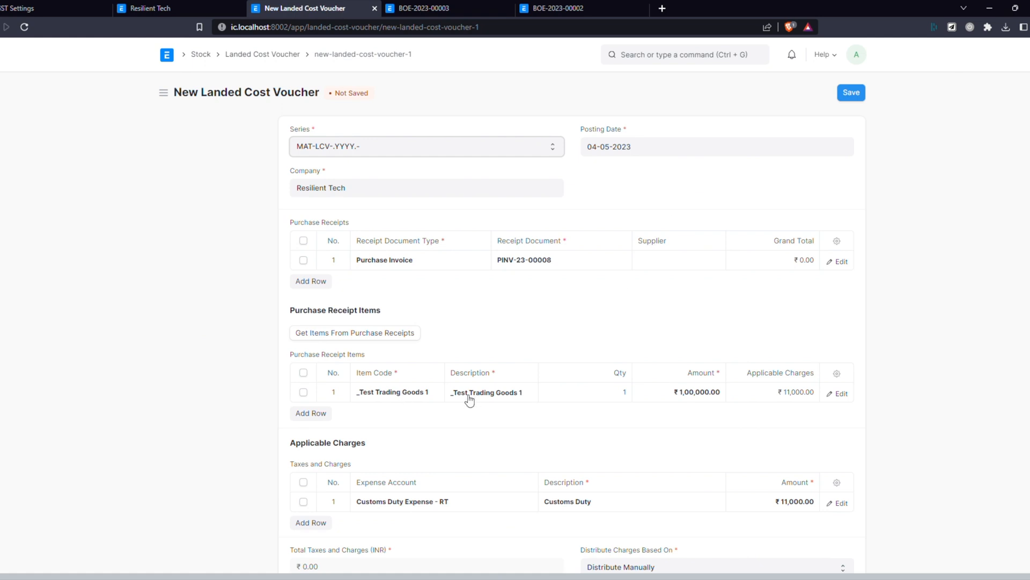
pyautogui.click(772, 392)
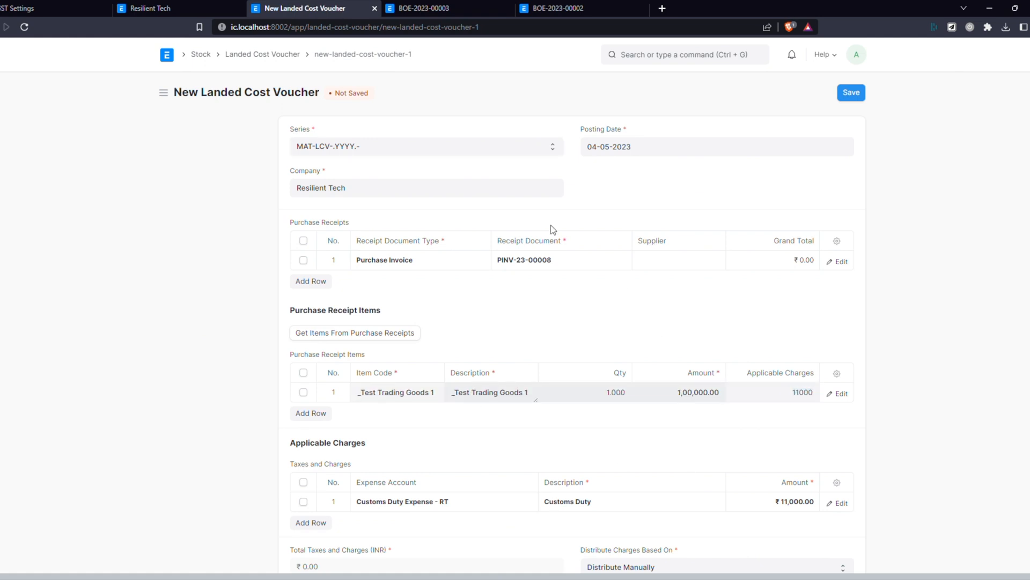
pyautogui.click(850, 93)
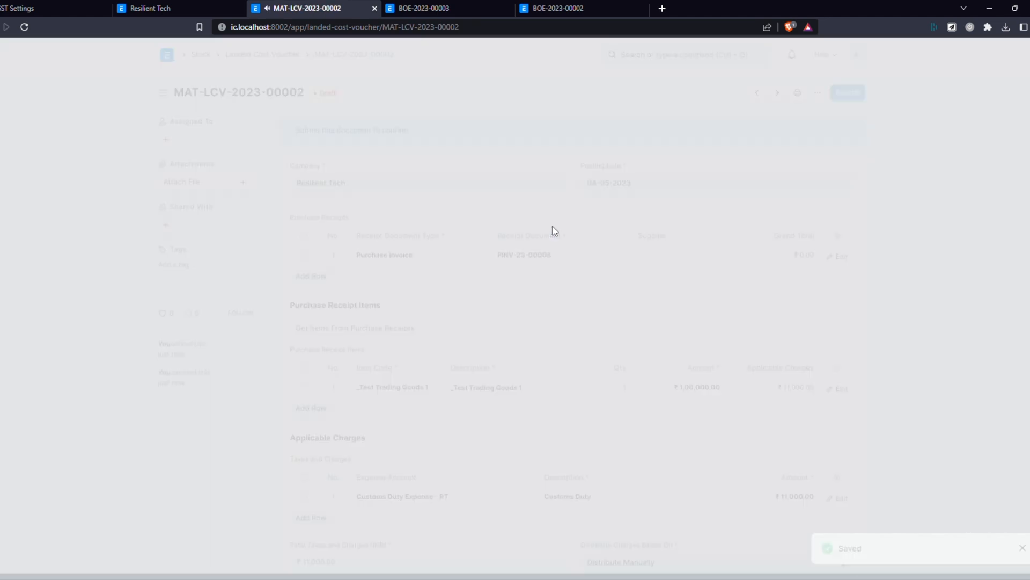